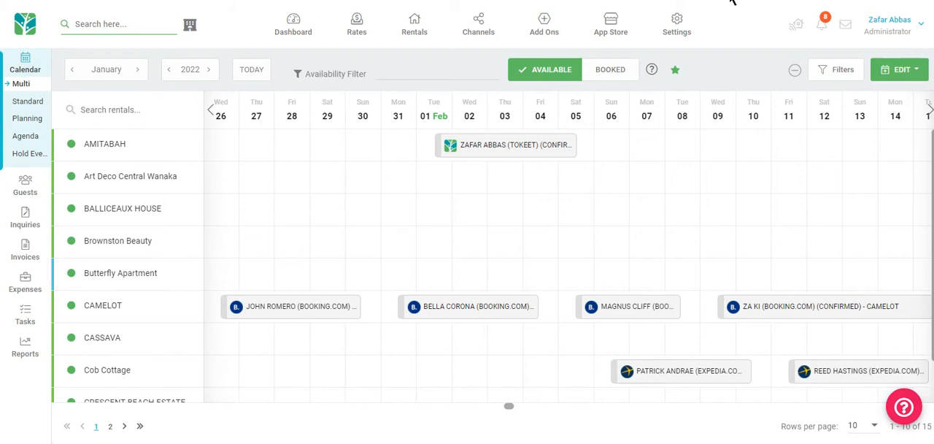
{"action": "mouse_move", "coordinate": [718, 3]}
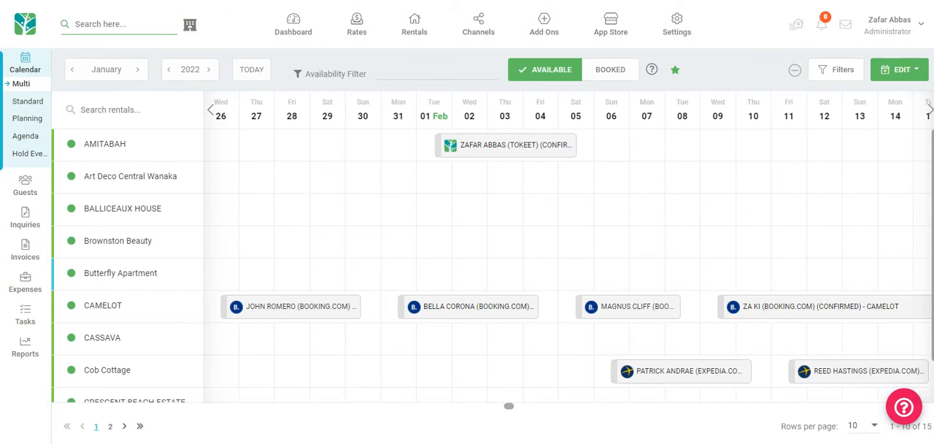
{"action": "mouse_move", "coordinate": [130, 175]}
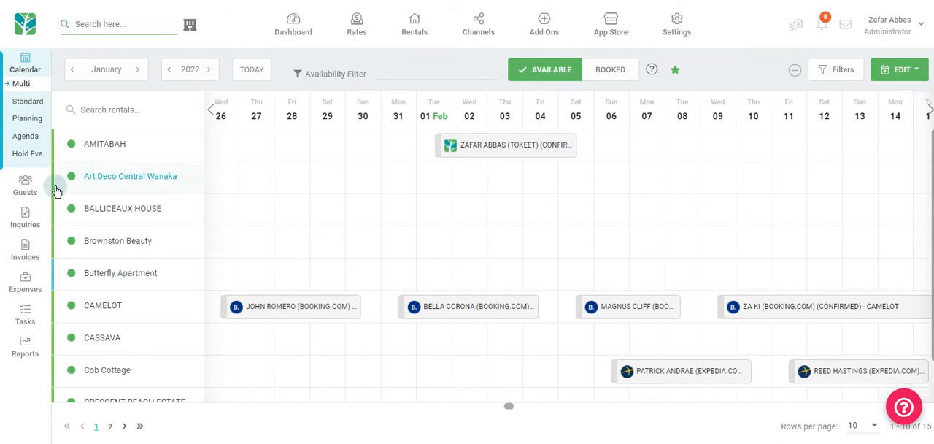
From the inquiries list, return to the calendar and select the CAMELOT booking bar
{"action": "left_click", "coordinate": [25, 218]}
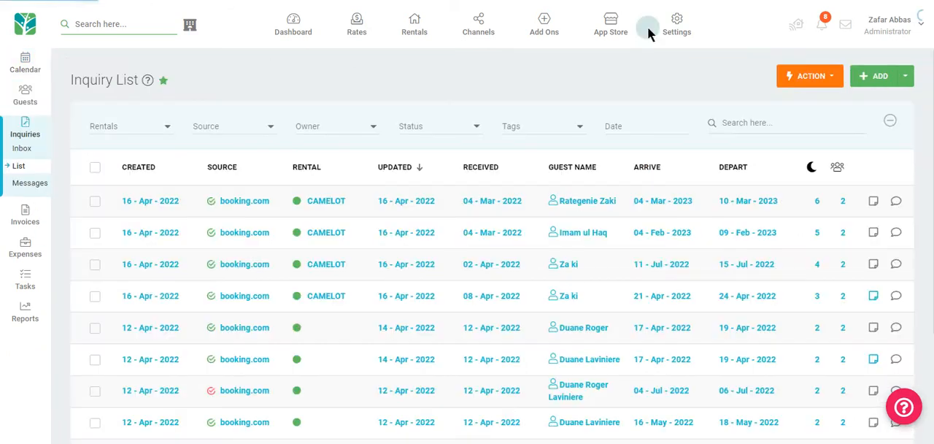
{"action": "mouse_move", "coordinate": [42, 259]}
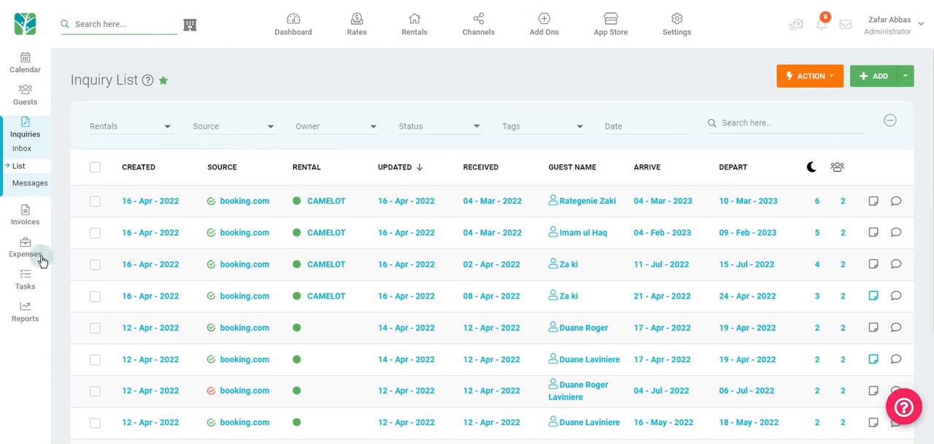
{"action": "mouse_move", "coordinate": [491, 295]}
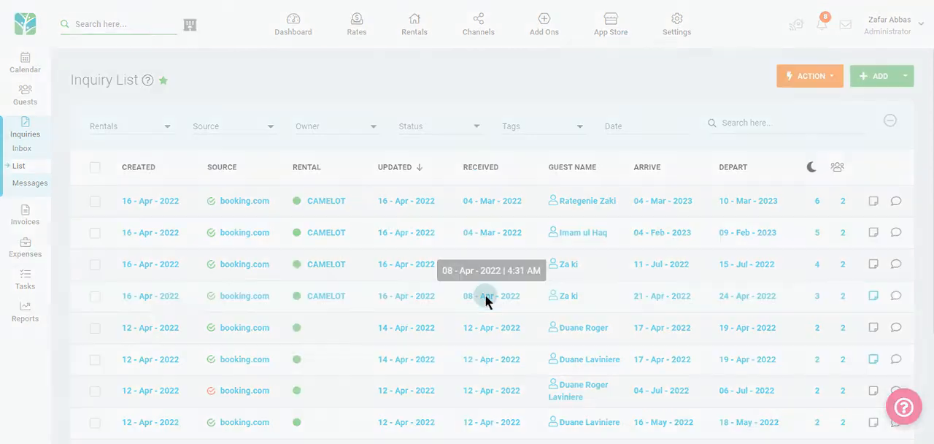
{"action": "left_click", "coordinate": [563, 295]}
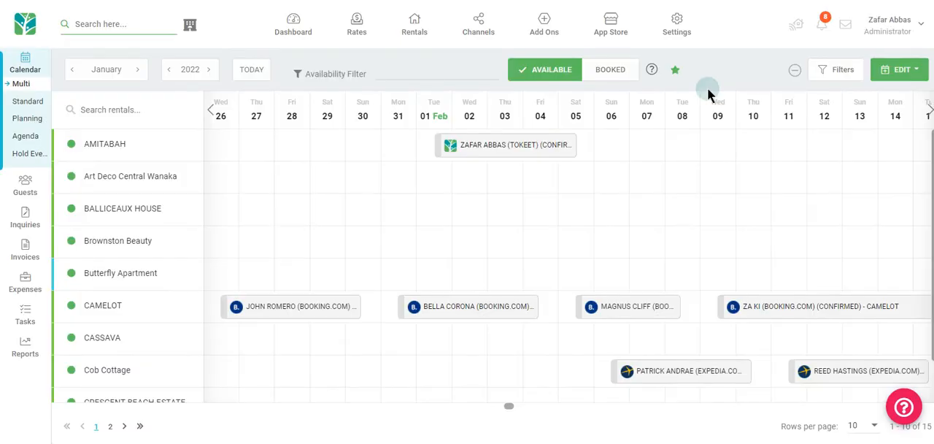
{"action": "mouse_move", "coordinate": [454, 307]}
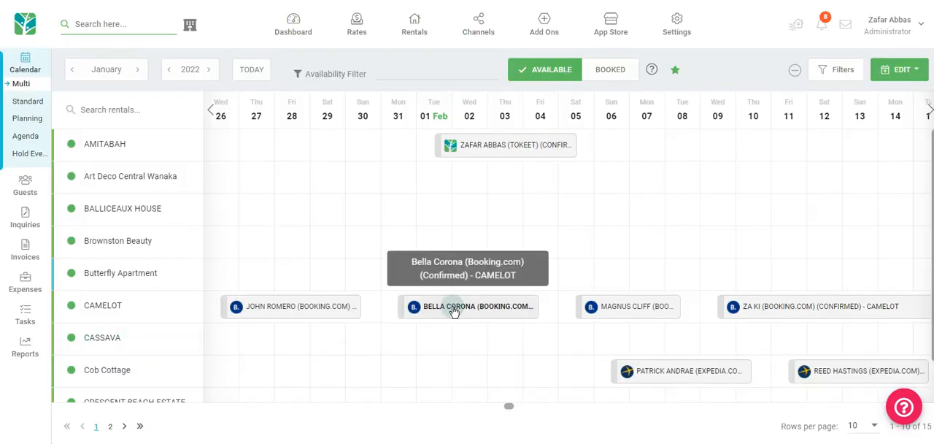
{"action": "left_click", "coordinate": [467, 306]}
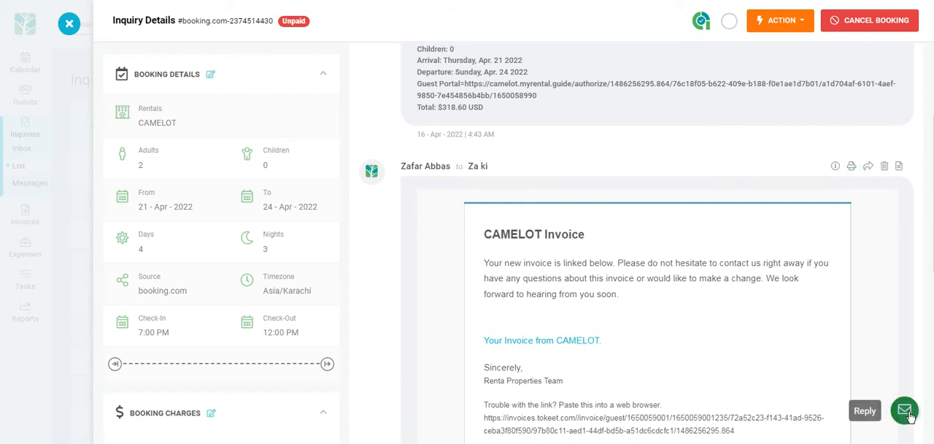
Reply to guest Za ki with rental_sample.csv attached, then follow the shared file link
{"action": "left_click", "coordinate": [904, 410]}
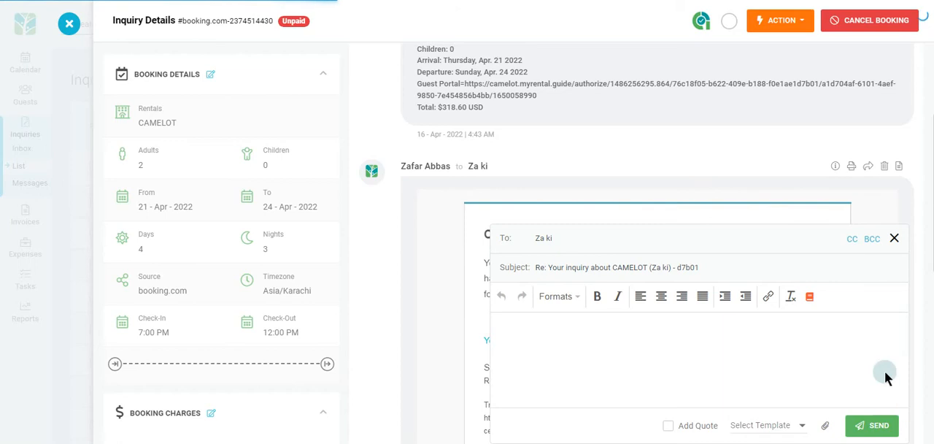
{"action": "left_click", "coordinate": [824, 426]}
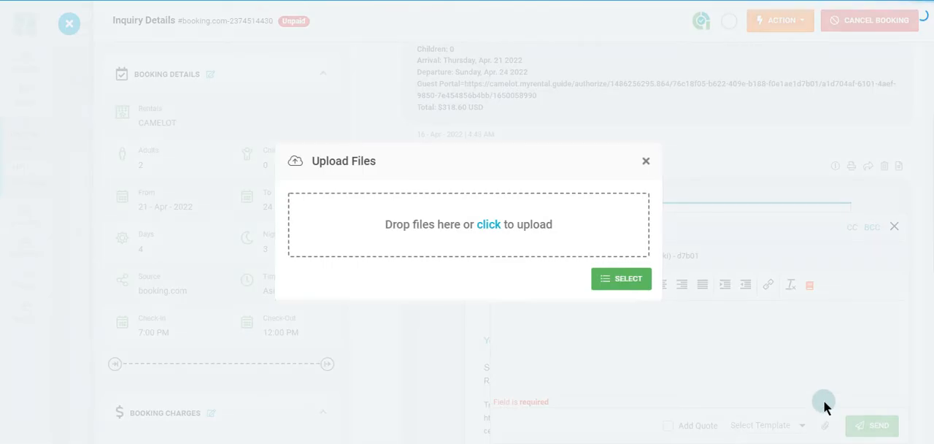
{"action": "mouse_move", "coordinate": [664, 21]}
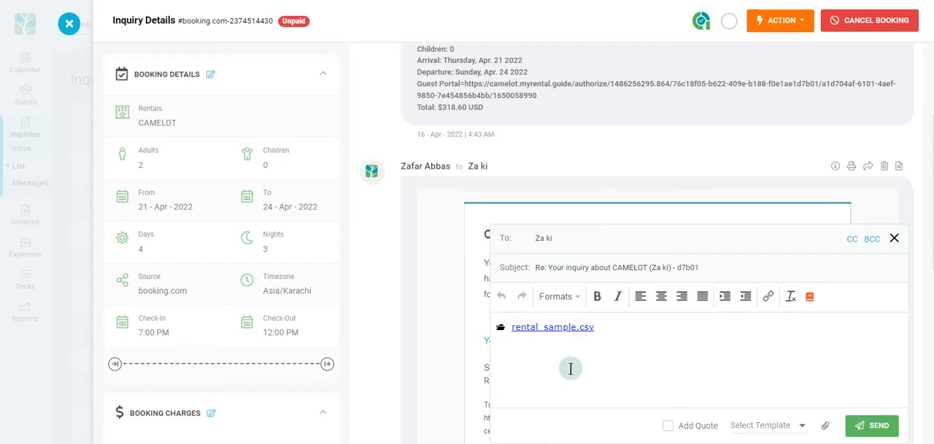
{"action": "mouse_move", "coordinate": [873, 425]}
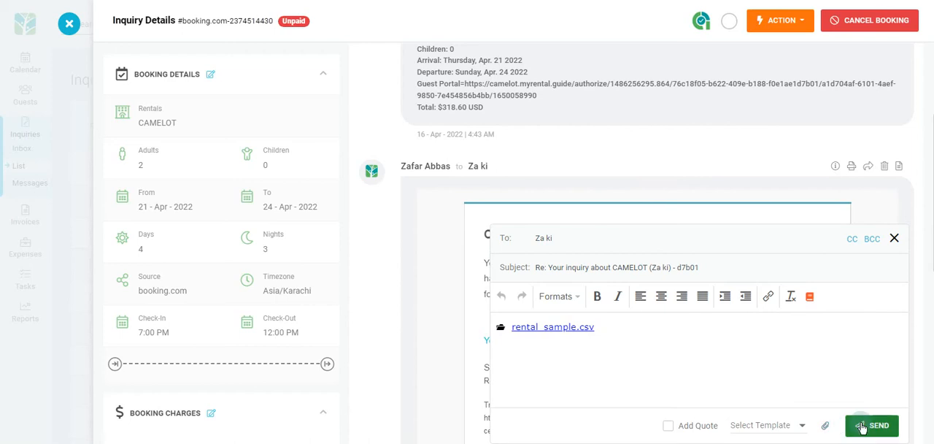
{"action": "left_click", "coordinate": [872, 426]}
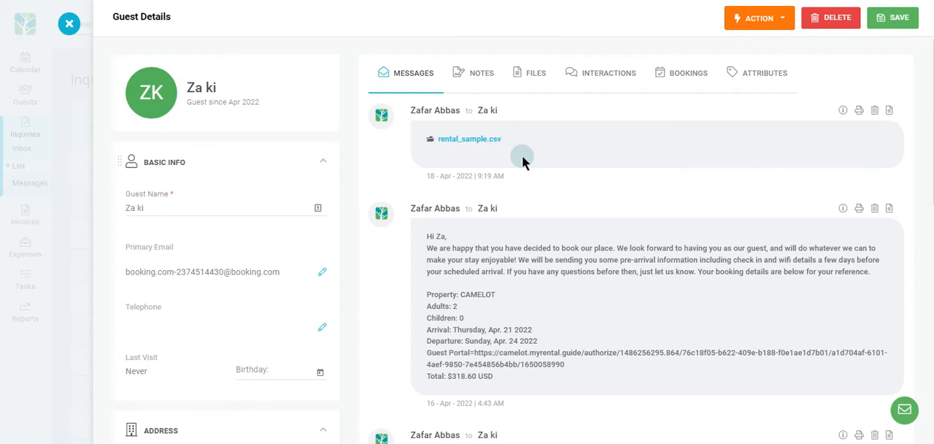
{"action": "left_click", "coordinate": [470, 139]}
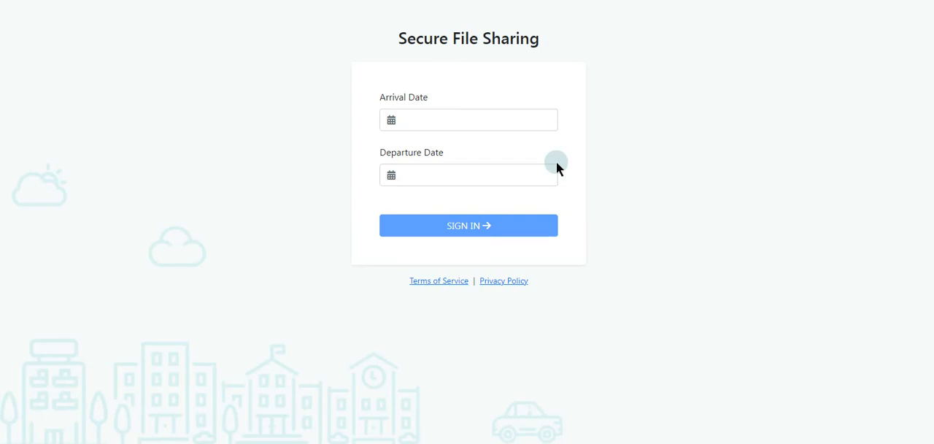
{"action": "mouse_move", "coordinate": [409, 158]}
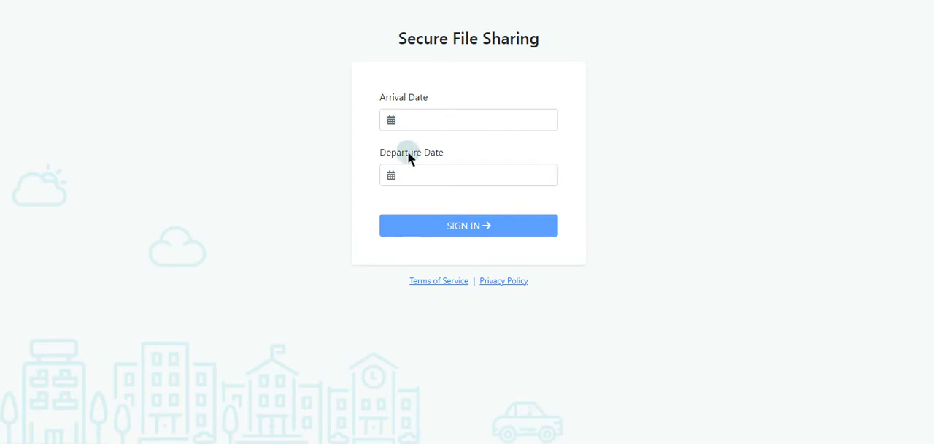
{"action": "mouse_move", "coordinate": [572, 148]}
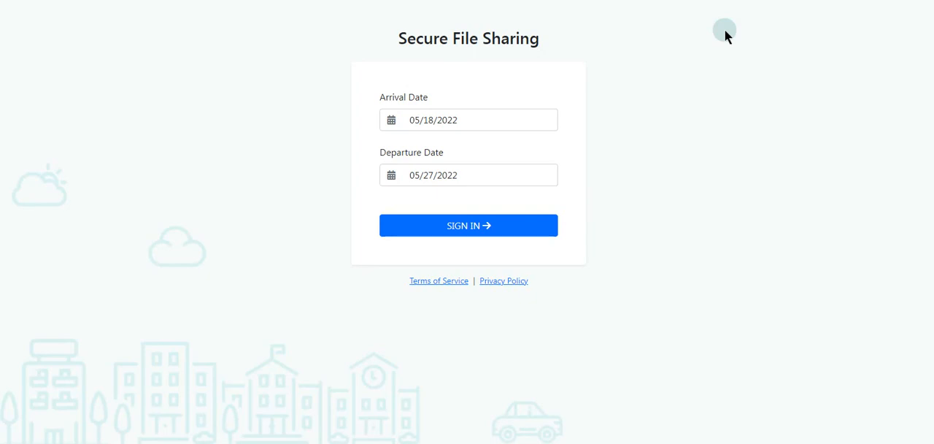
{"action": "mouse_move", "coordinate": [513, 221]}
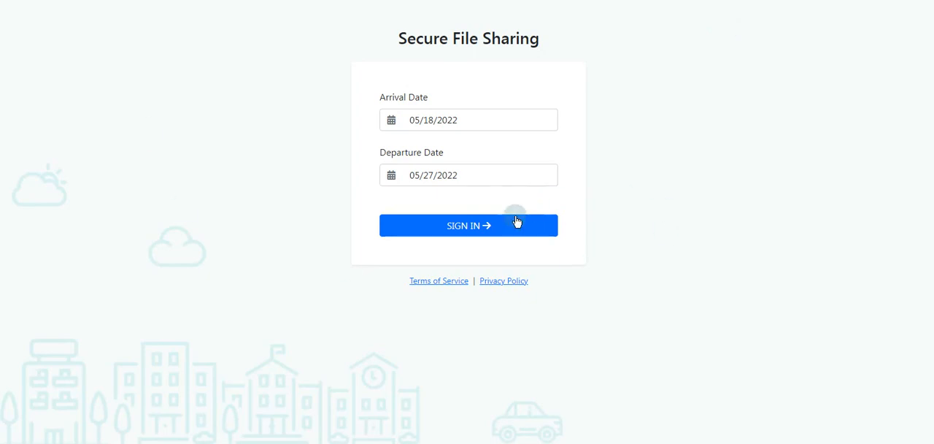
Sign in with stay dates 04/21/2022–04/24/2022 to download rental_sample.csv, ending on a booking-not-found notice
{"action": "left_click", "coordinate": [467, 225]}
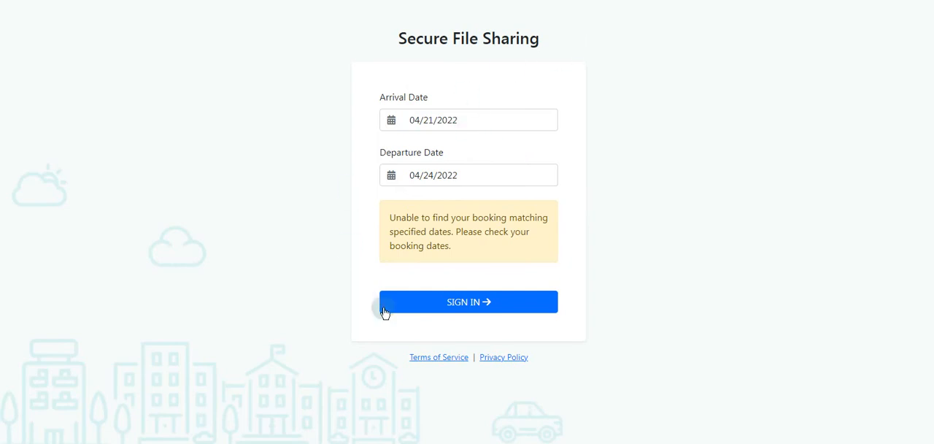
{"action": "left_click", "coordinate": [469, 300]}
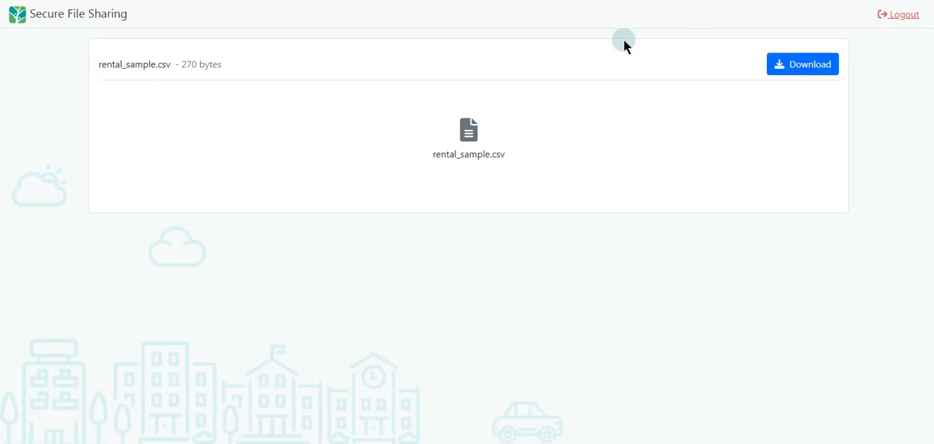
{"action": "left_click", "coordinate": [803, 64]}
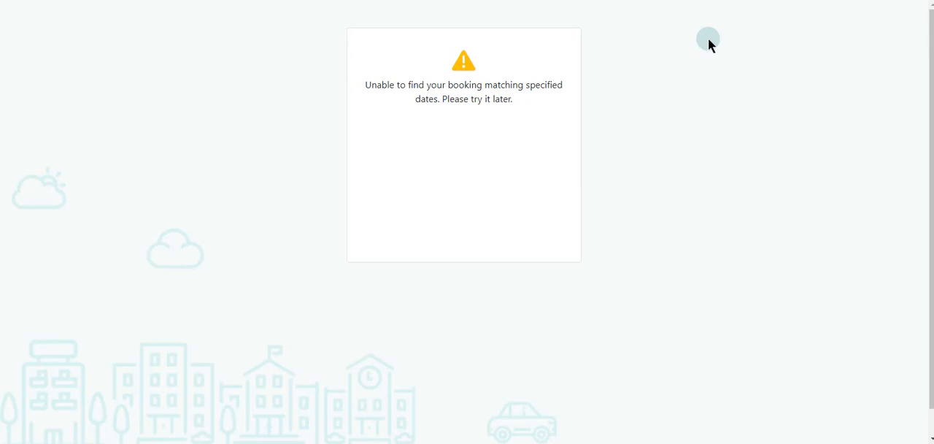
{"action": "mouse_move", "coordinate": [458, 210]}
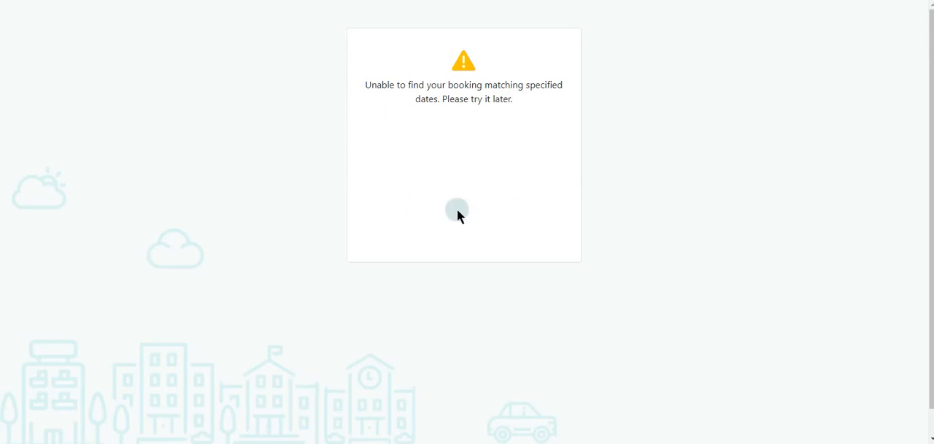